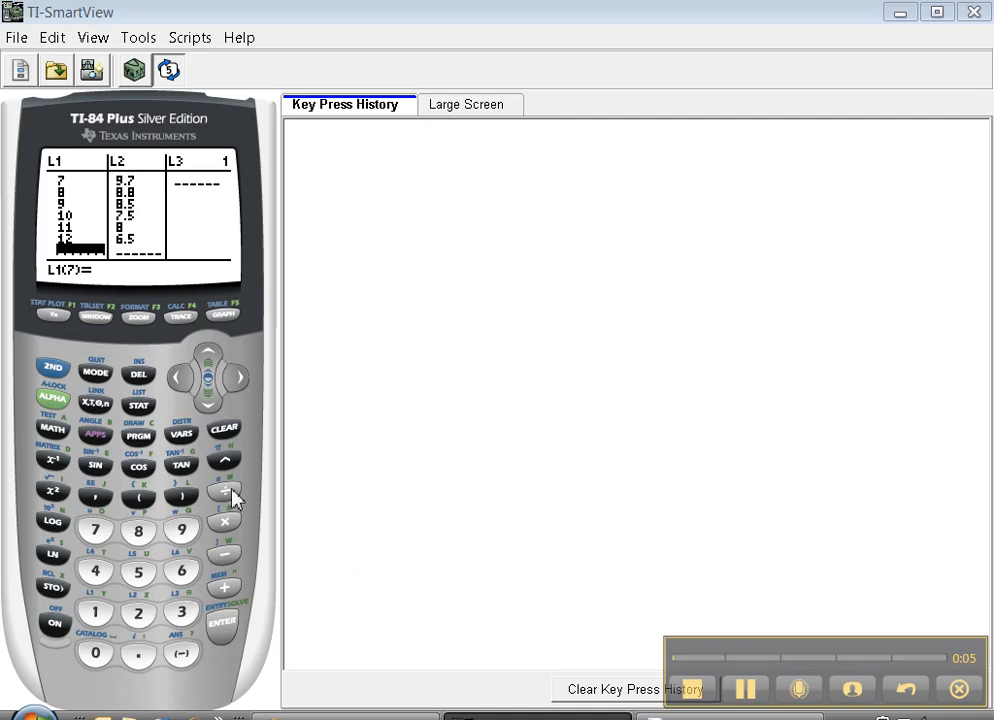
{"action": "mouse_move", "coordinate": [140, 408]}
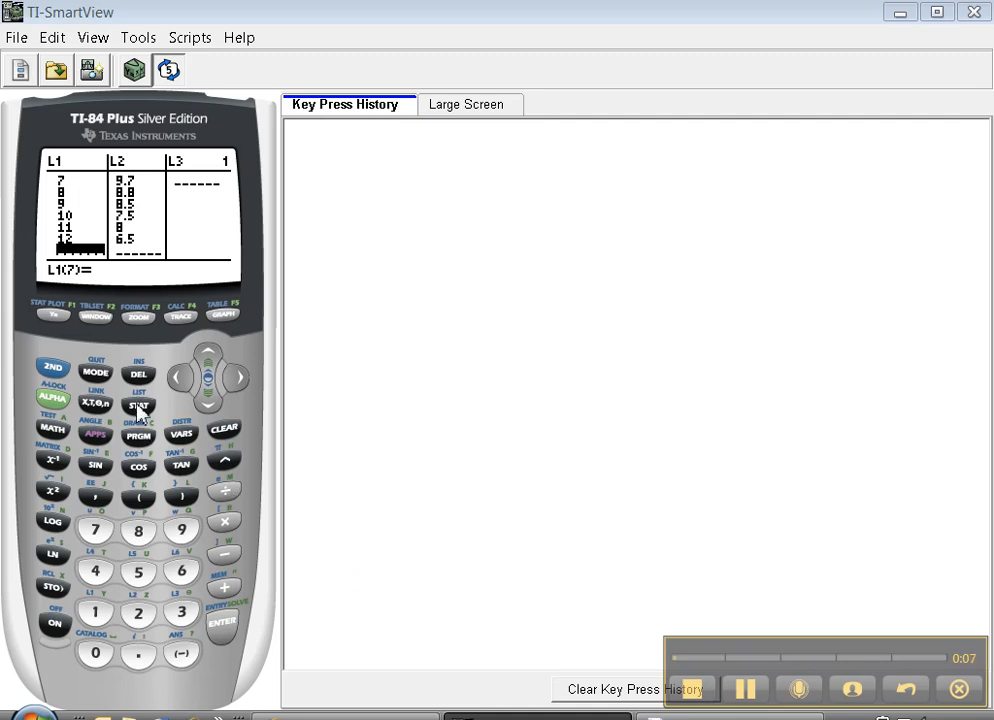
{"action": "mouse_move", "coordinate": [116, 398]}
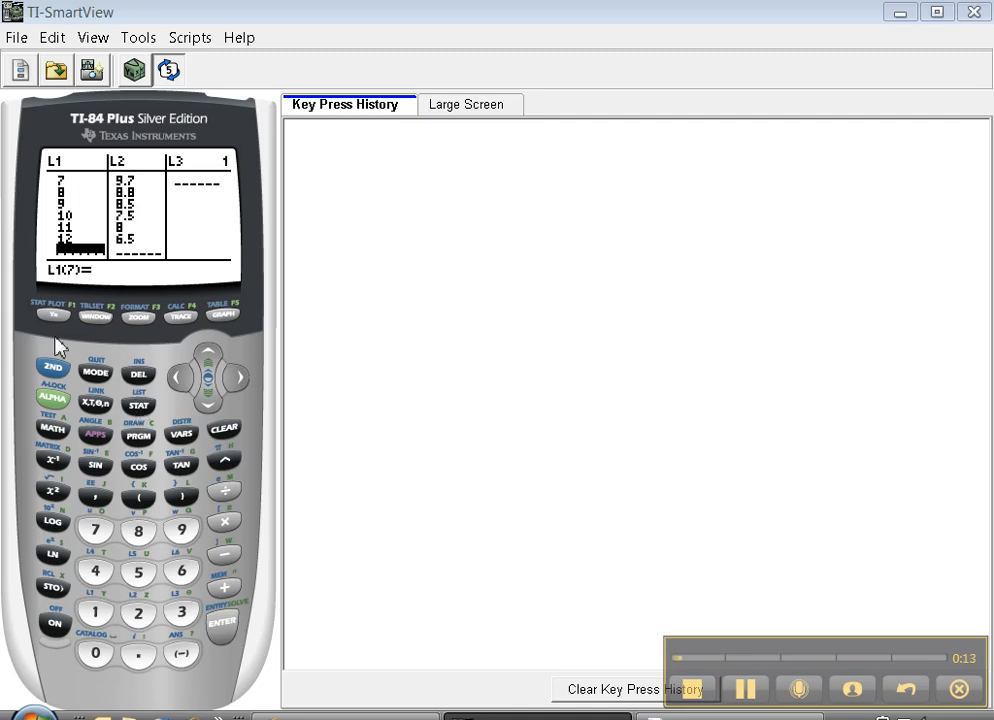
{"action": "mouse_move", "coordinate": [56, 320]}
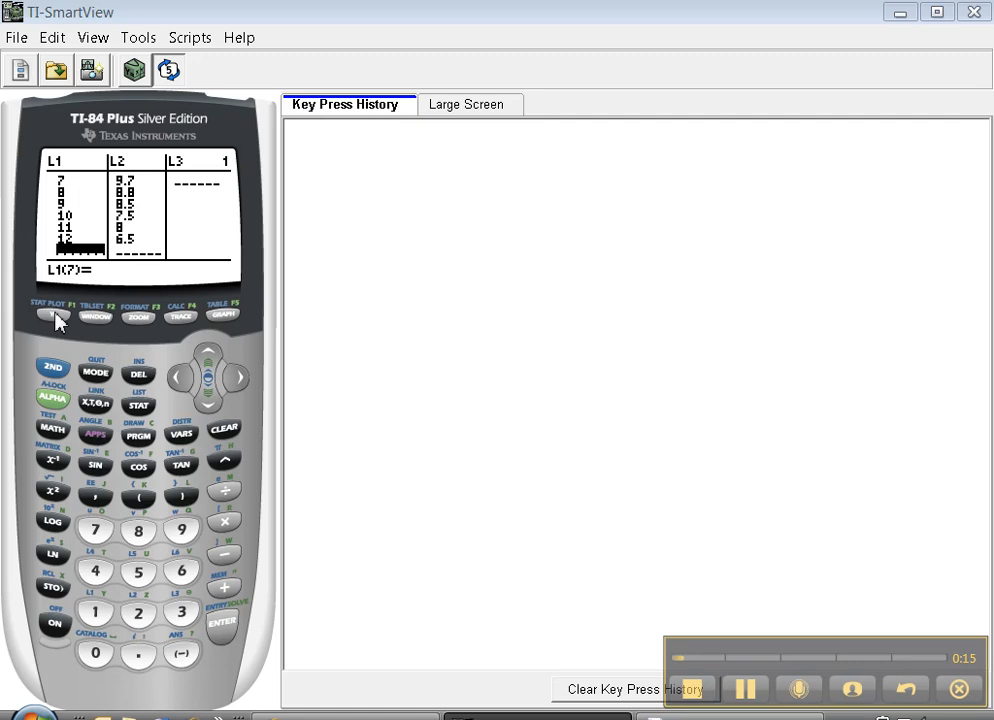
Clear the Y1 and Y2 equations in the Y= editor and switch Plot1 on
{"action": "left_click", "coordinate": [52, 312]}
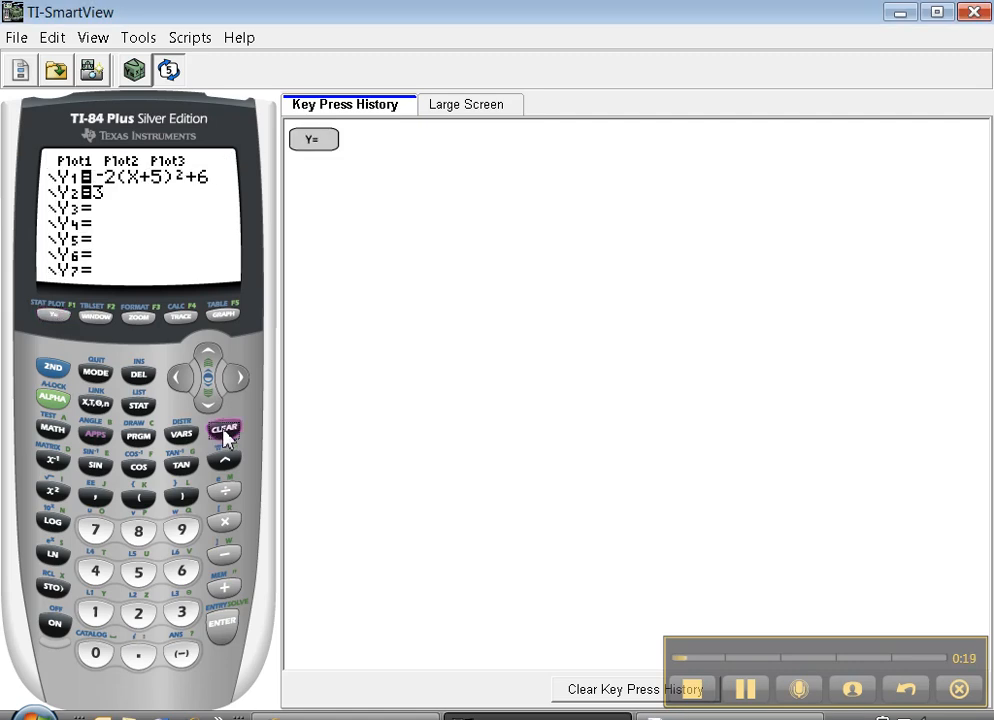
{"action": "left_click", "coordinate": [224, 432]}
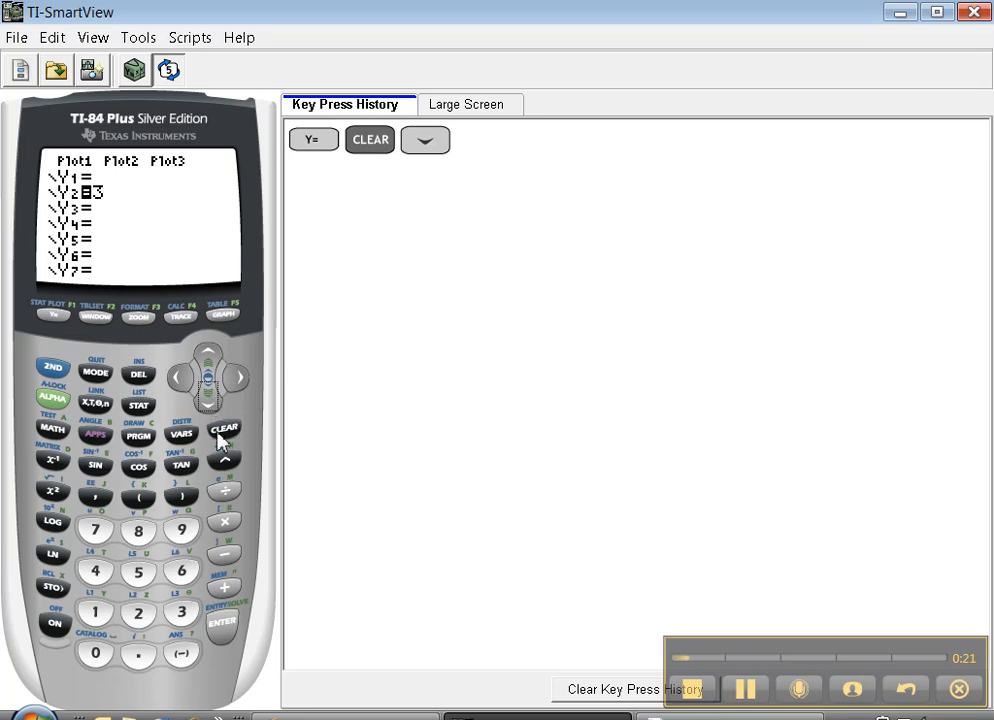
{"action": "left_click", "coordinate": [224, 430]}
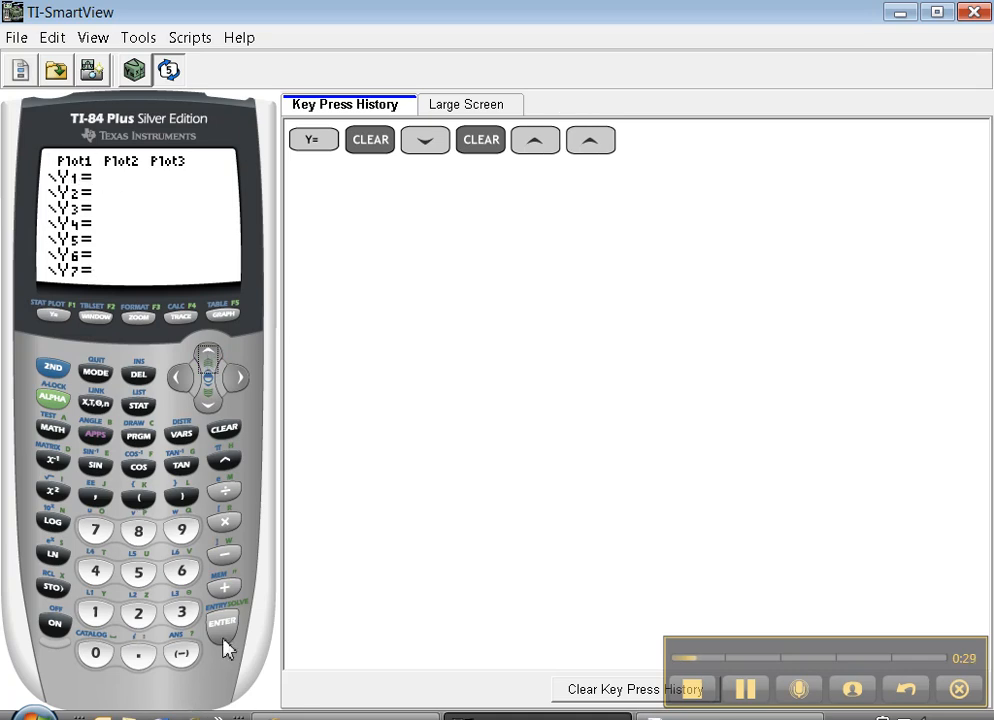
{"action": "left_click", "coordinate": [220, 620]}
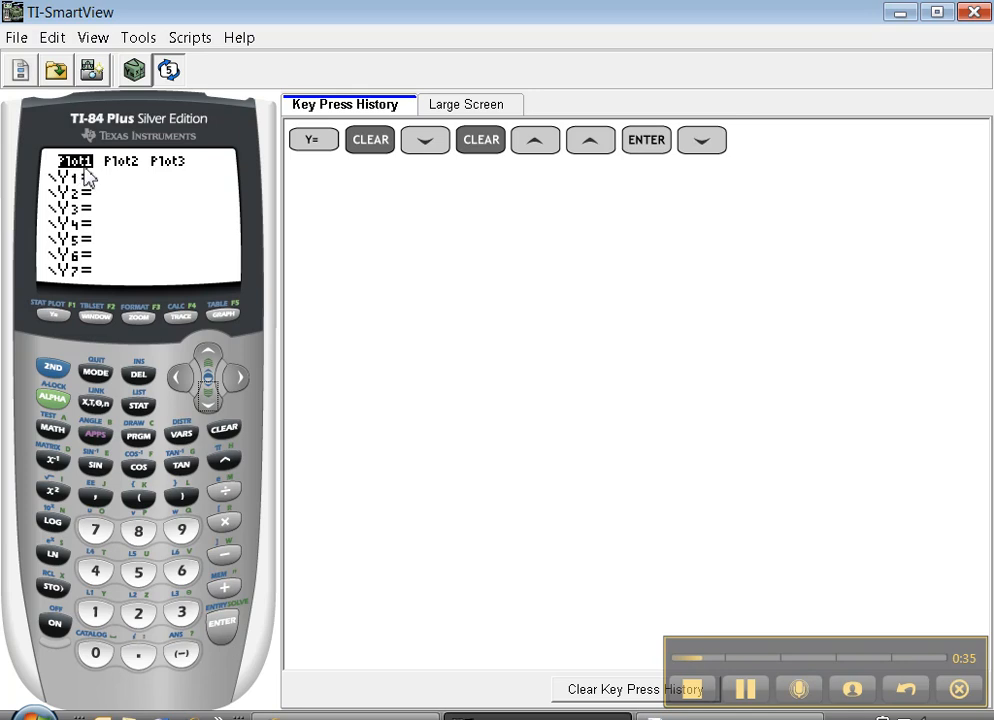
{"action": "mouse_move", "coordinate": [156, 252]}
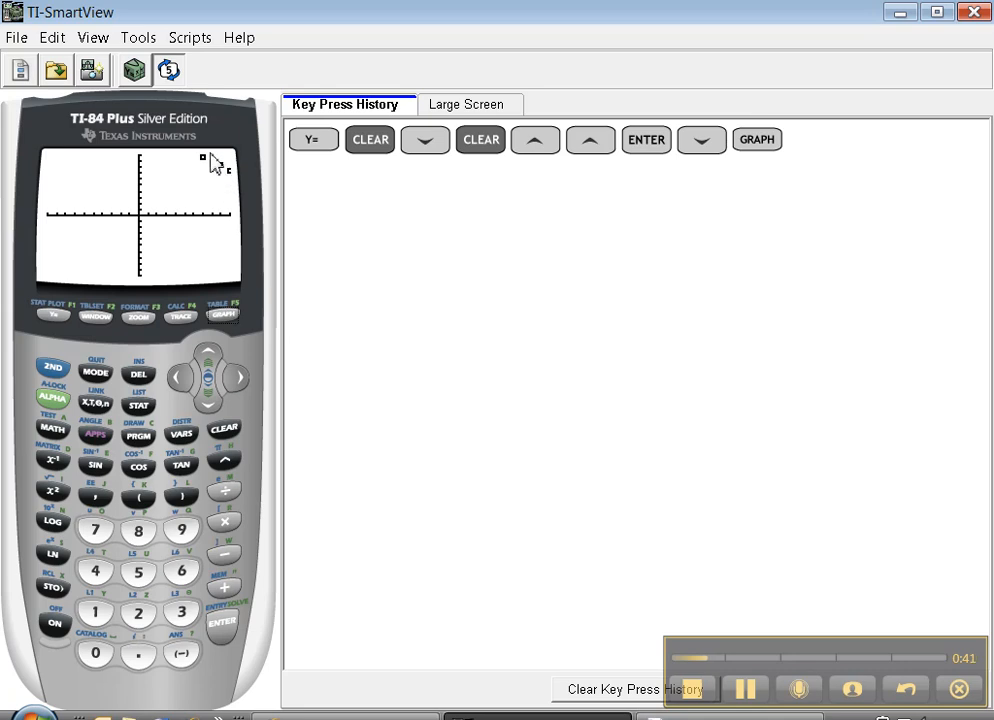
{"action": "mouse_move", "coordinate": [224, 168]}
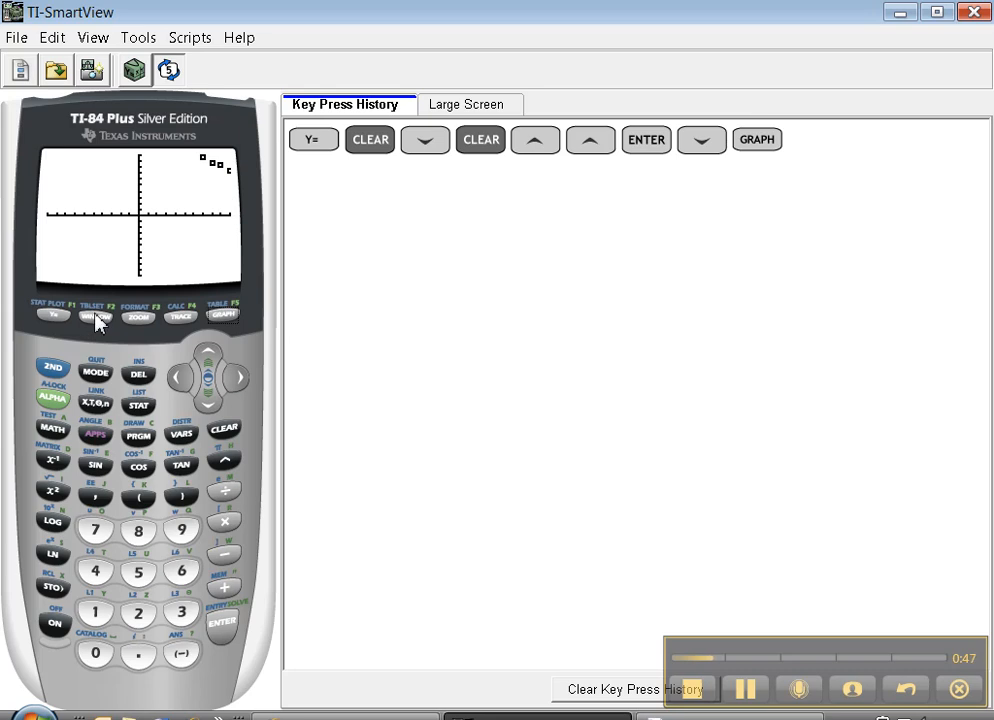
Show the WINDOW settings at the default -10 to 10 ranges
{"action": "left_click", "coordinate": [96, 316]}
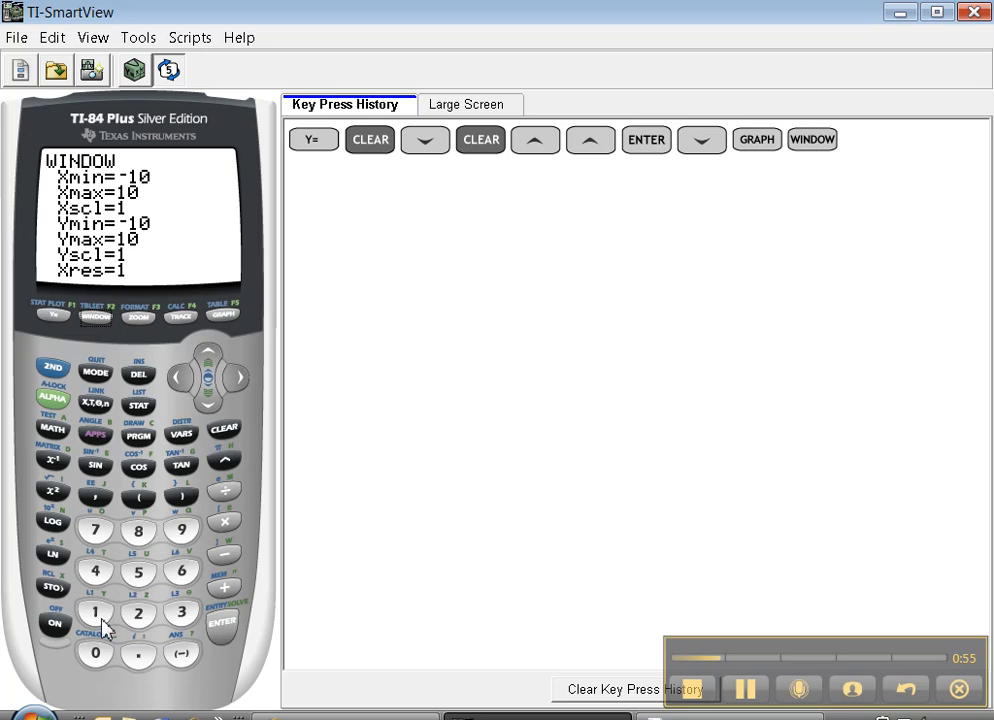
Set the window's Xmin to 0 and Xmax to 15
{"action": "left_click", "coordinate": [220, 622]}
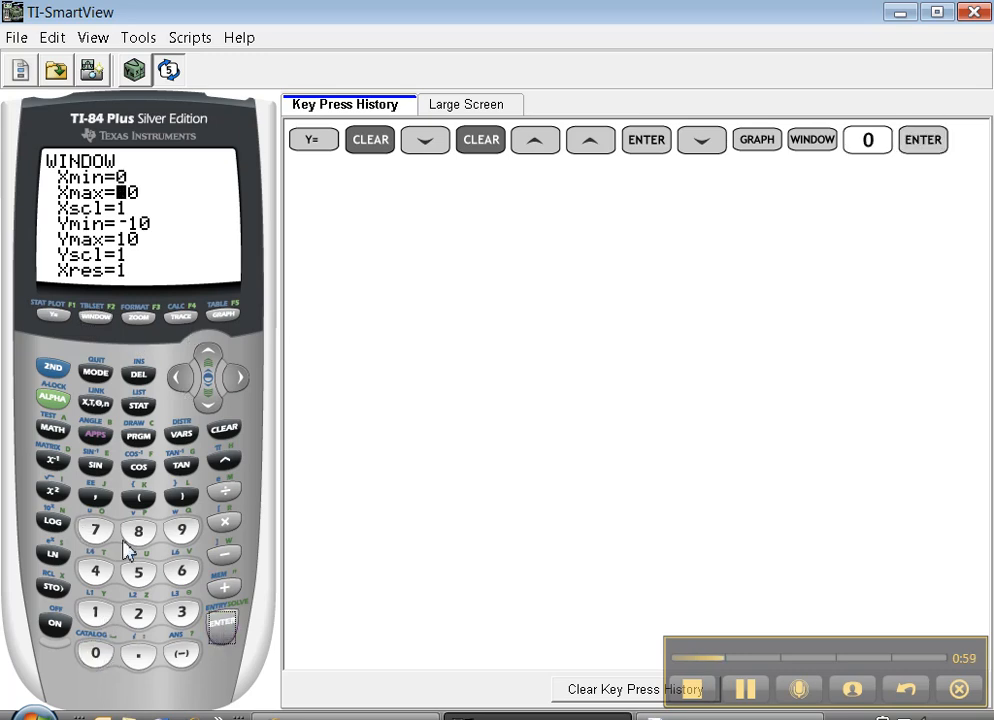
{"action": "left_click", "coordinate": [94, 612]}
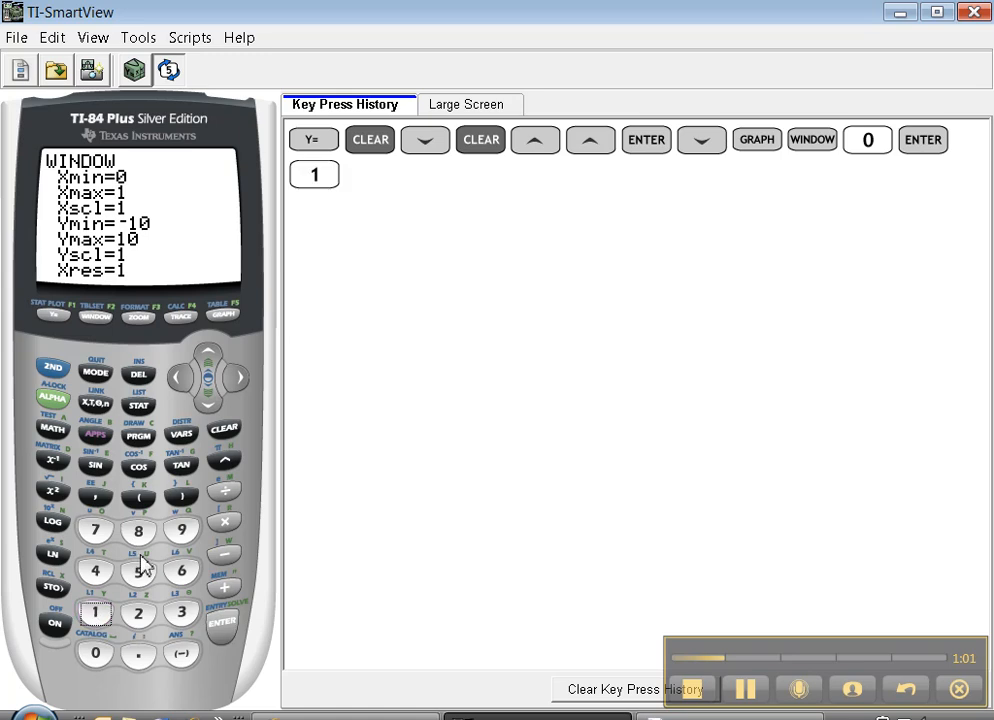
{"action": "left_click", "coordinate": [218, 624]}
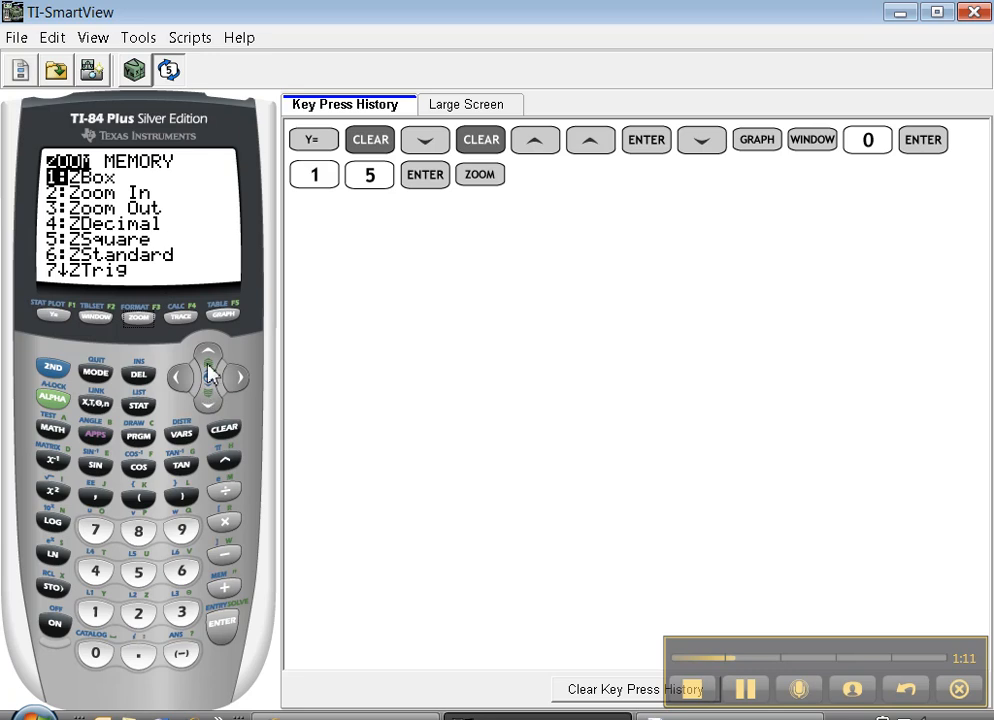
Choose 9:ZoomStat so the window fits the L1/L2 scatter plot
{"action": "left_click", "coordinate": [208, 390]}
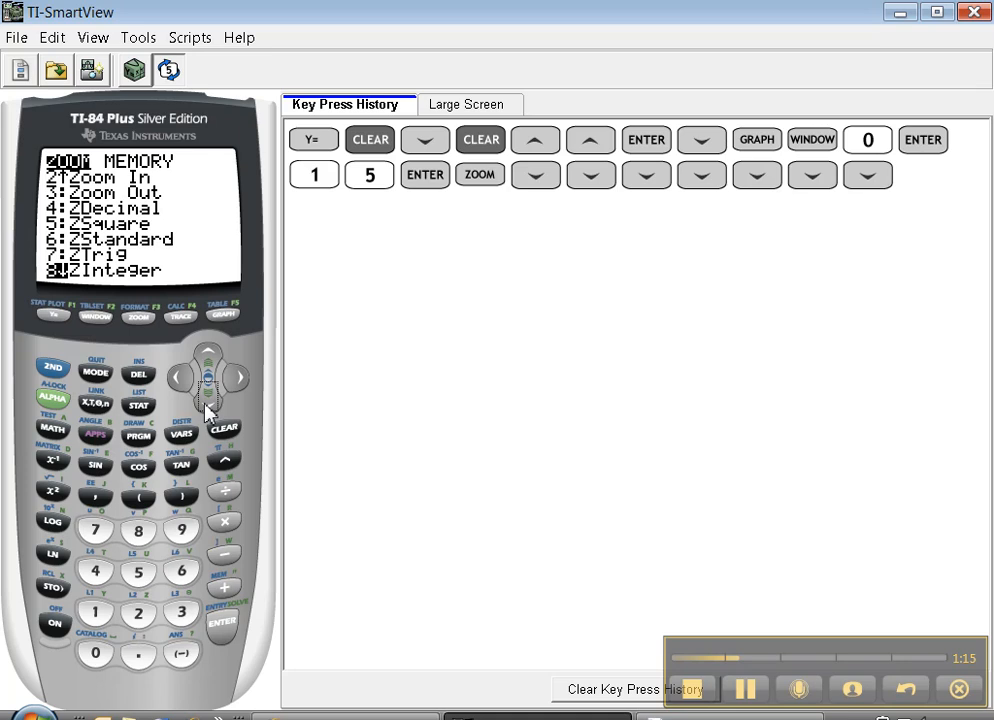
{"action": "key", "text": "Down"}
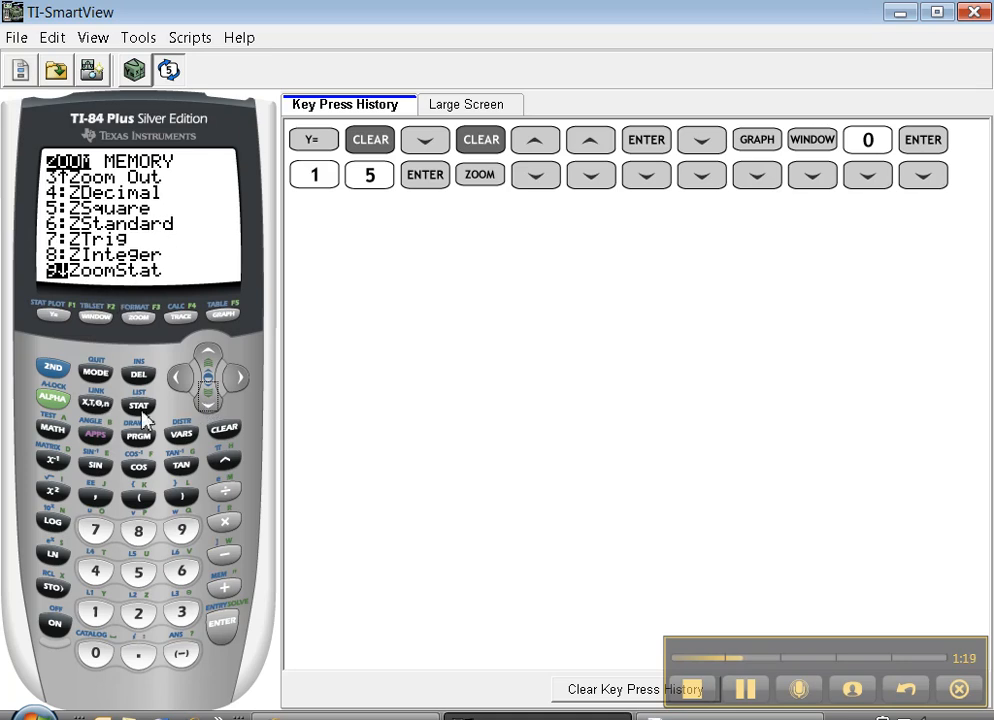
{"action": "mouse_move", "coordinate": [84, 304]}
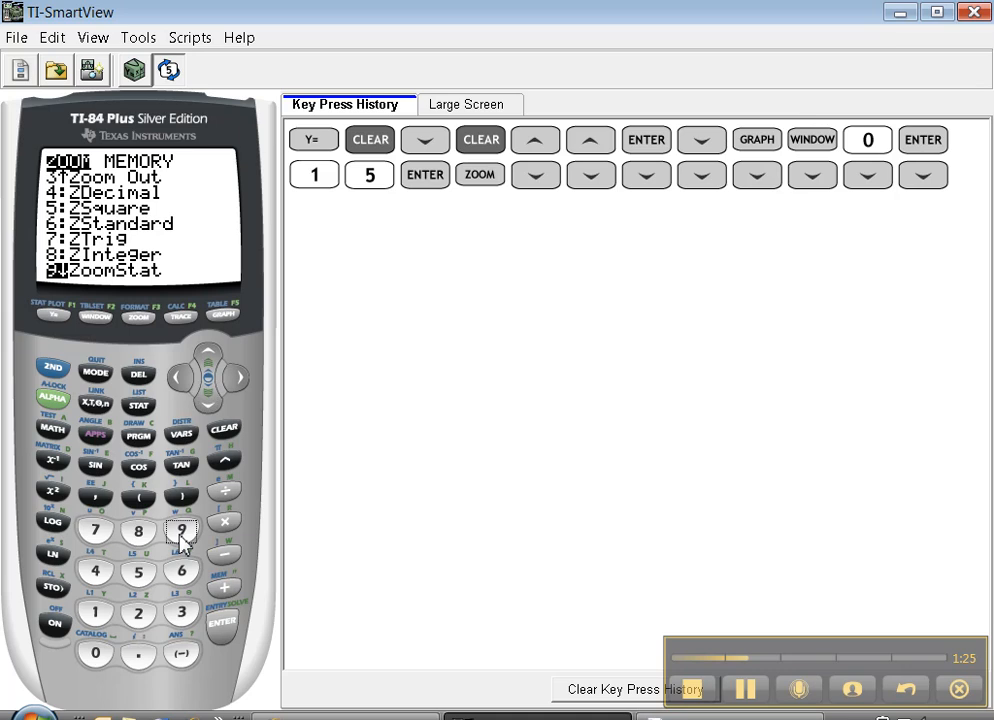
{"action": "left_click", "coordinate": [182, 530]}
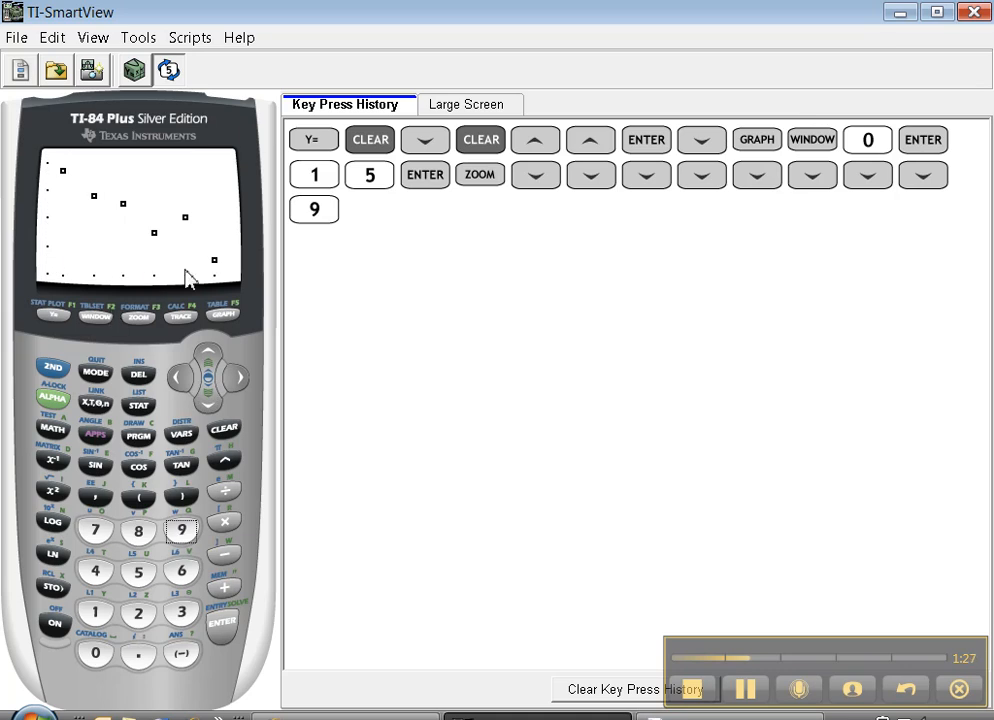
{"action": "mouse_move", "coordinate": [82, 170]}
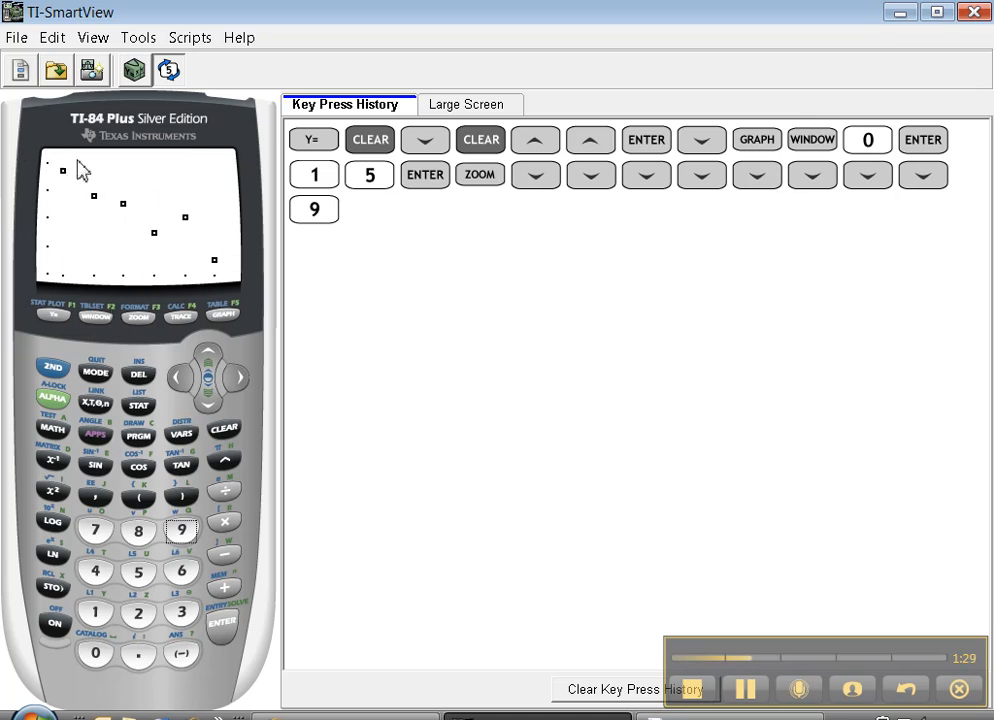
{"action": "mouse_move", "coordinate": [112, 316]}
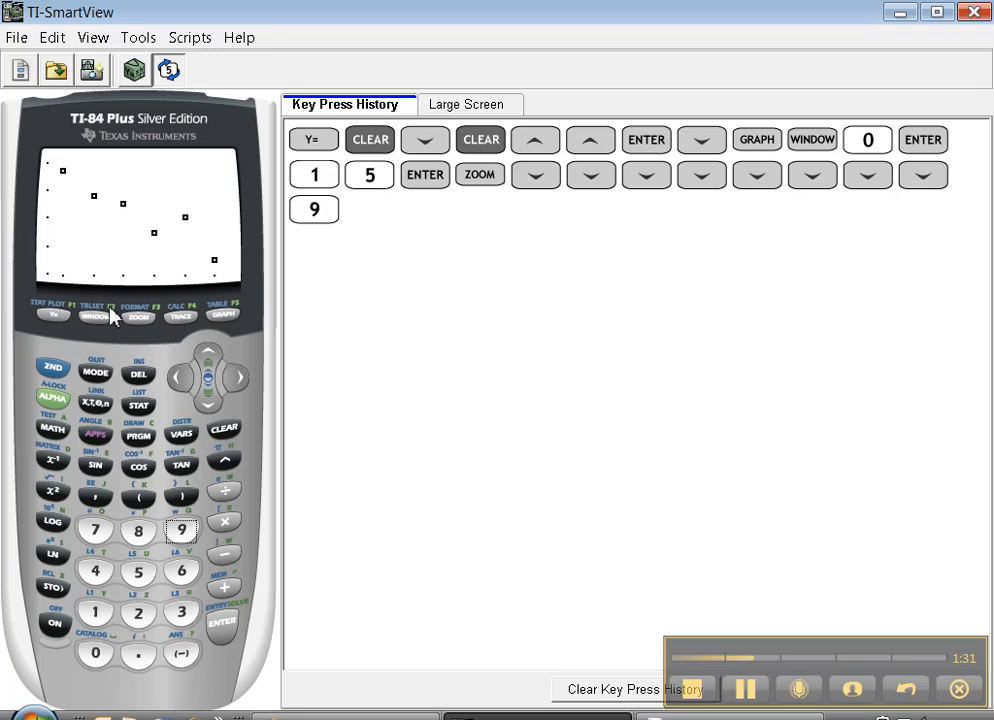
{"action": "mouse_move", "coordinate": [100, 328]}
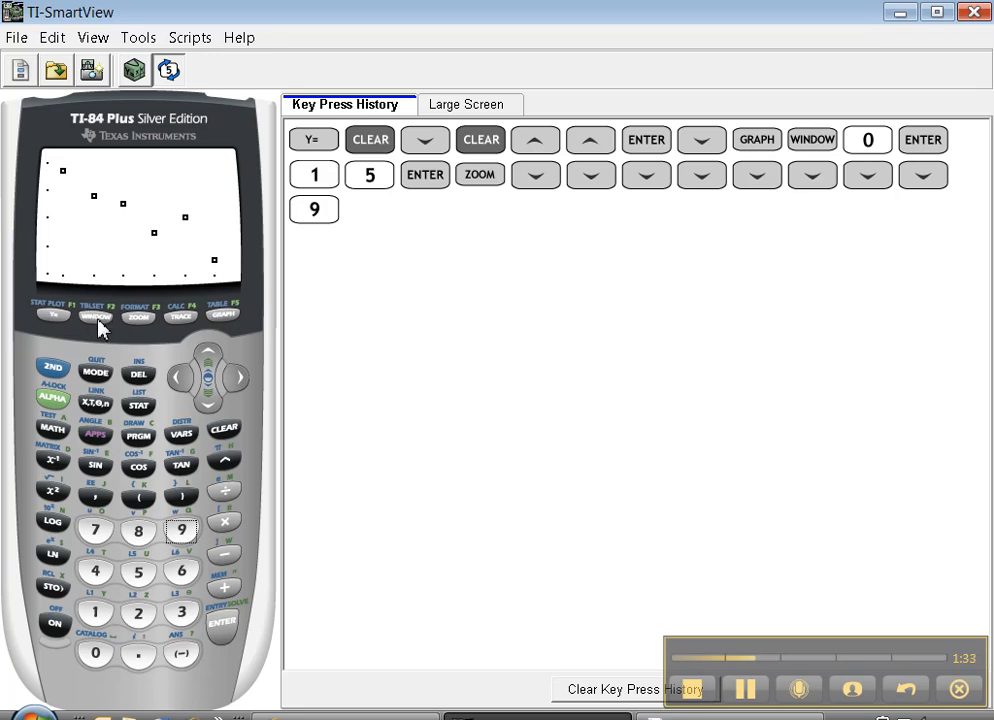
{"action": "mouse_move", "coordinate": [92, 334]}
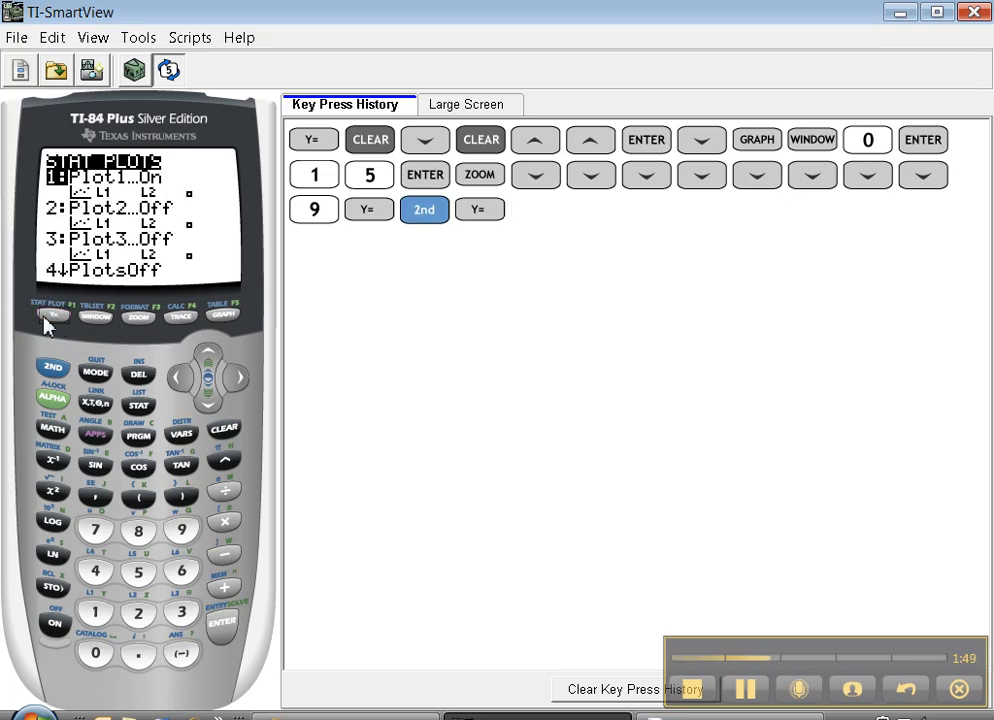
{"action": "mouse_move", "coordinate": [52, 304]}
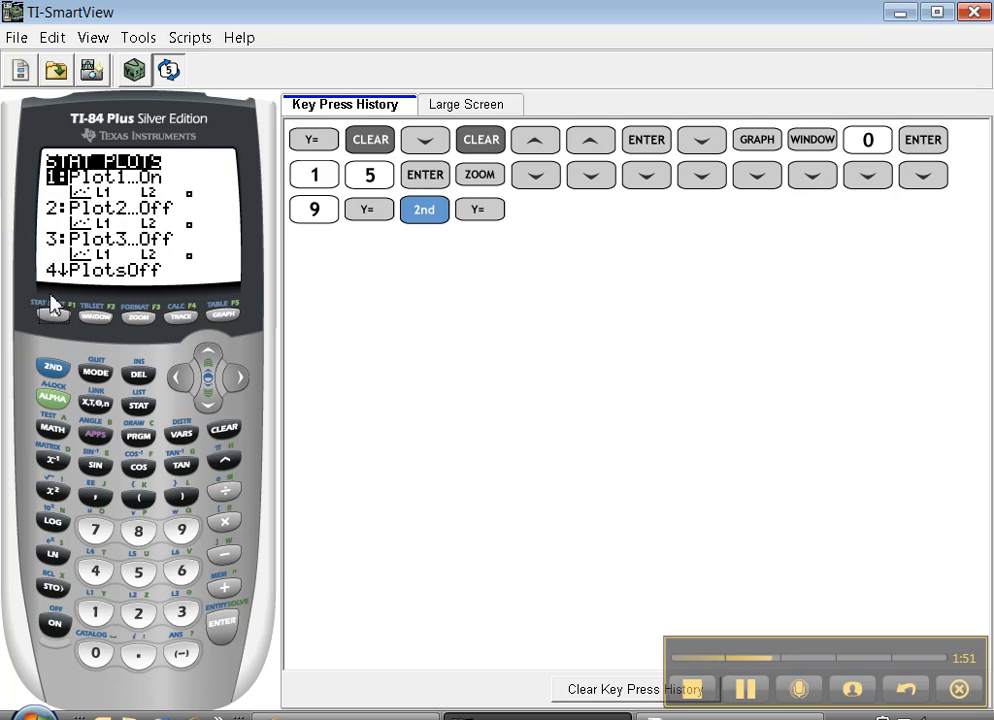
{"action": "mouse_move", "coordinate": [84, 196]}
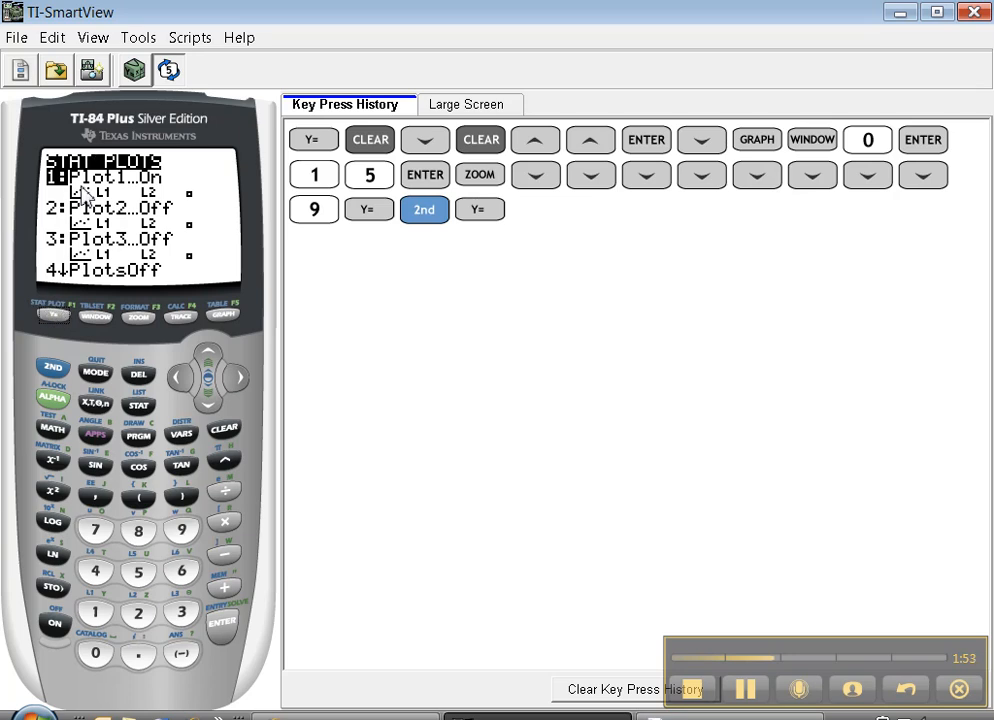
{"action": "mouse_move", "coordinate": [164, 192]}
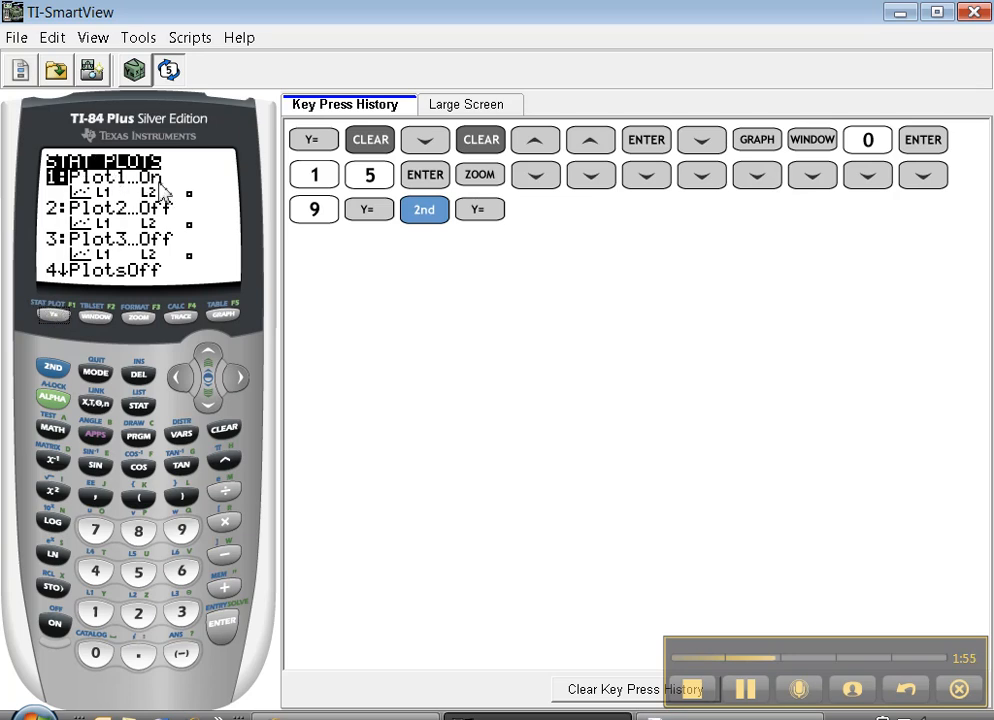
{"action": "mouse_move", "coordinate": [88, 204]}
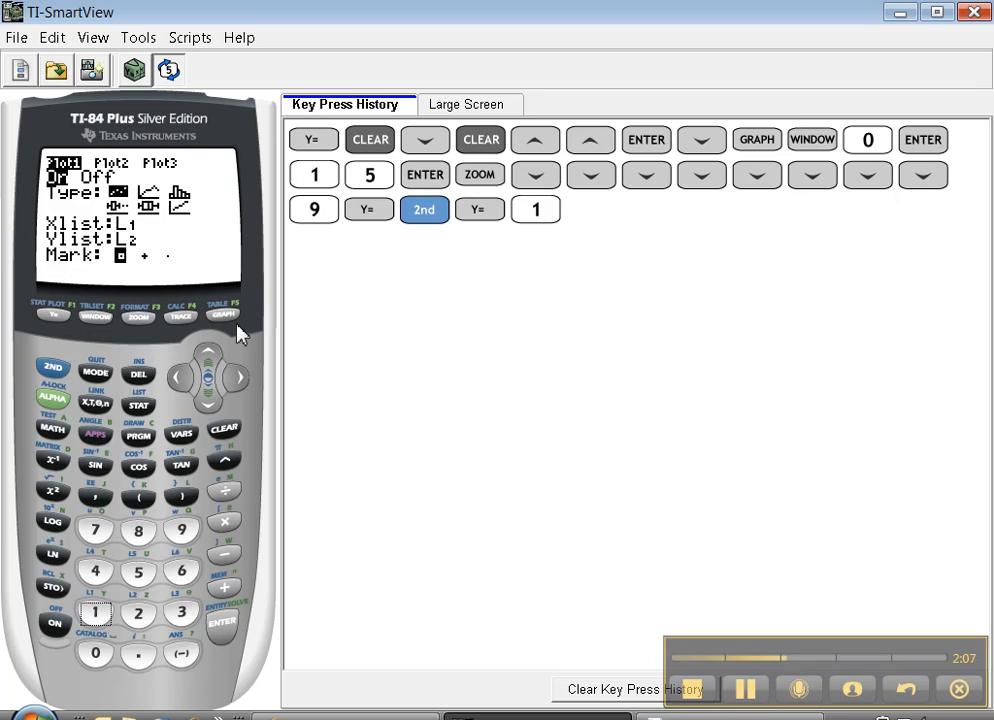
Set Plot1 to On in the STAT PLOT settings and confirm
{"action": "left_click", "coordinate": [220, 622]}
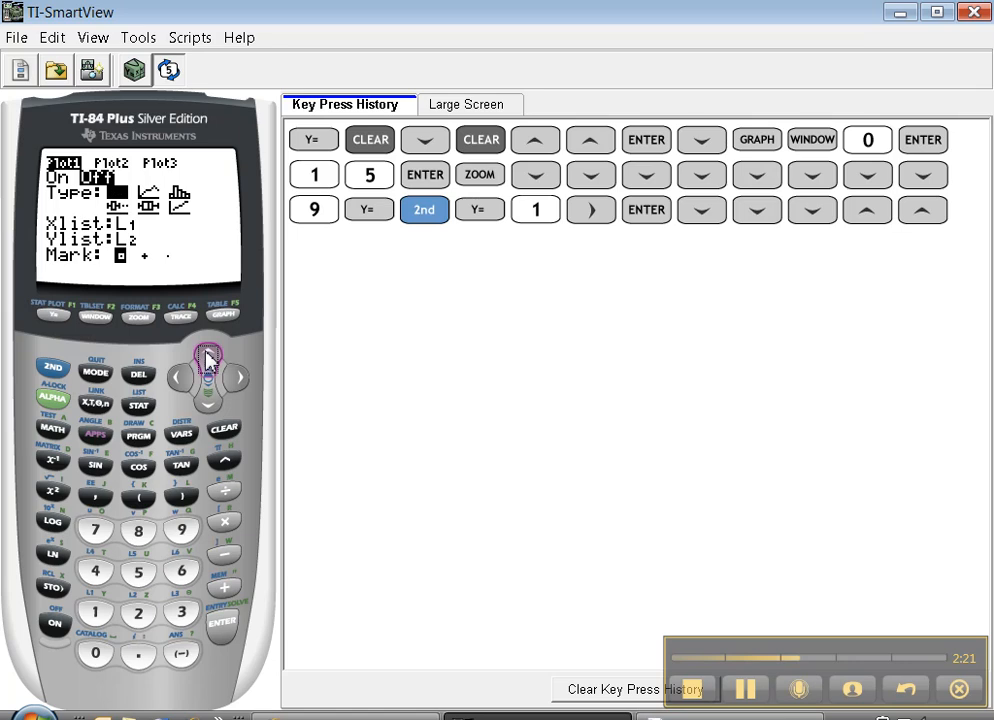
{"action": "left_click", "coordinate": [208, 356]}
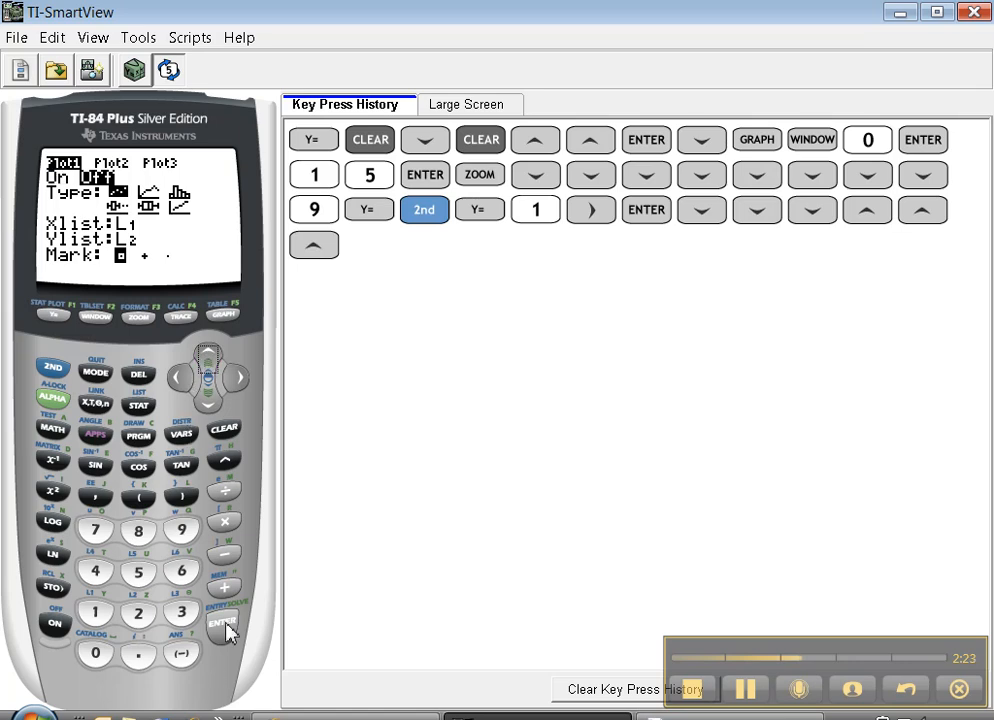
{"action": "left_click", "coordinate": [218, 624]}
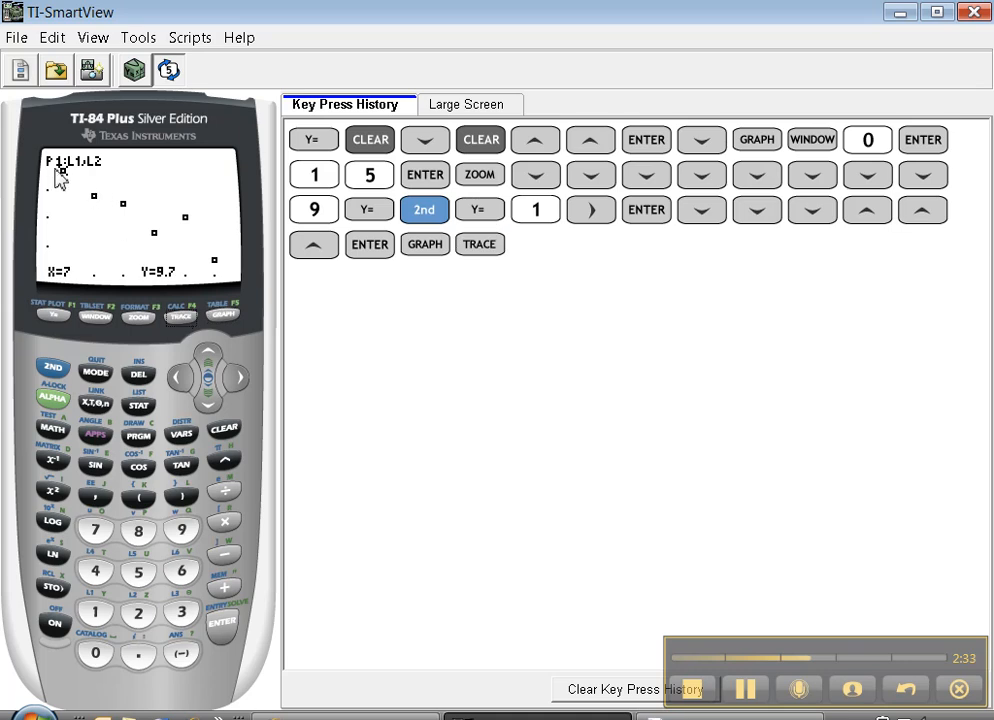
{"action": "mouse_move", "coordinate": [76, 170]}
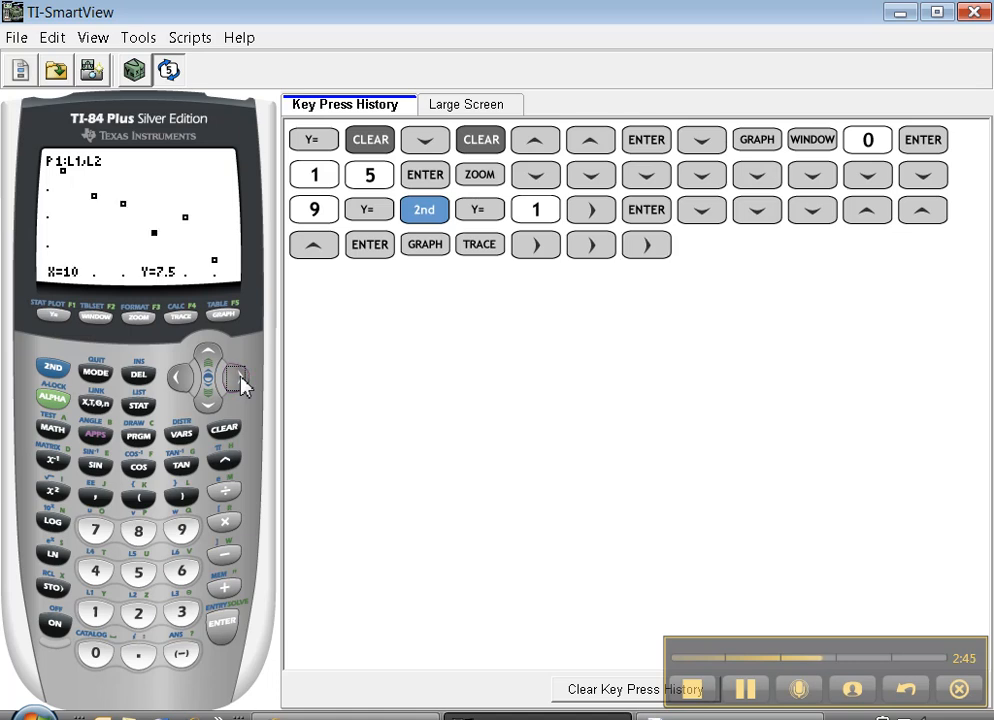
Trace right along the scatter plot to the point at X=11
{"action": "left_click", "coordinate": [236, 376]}
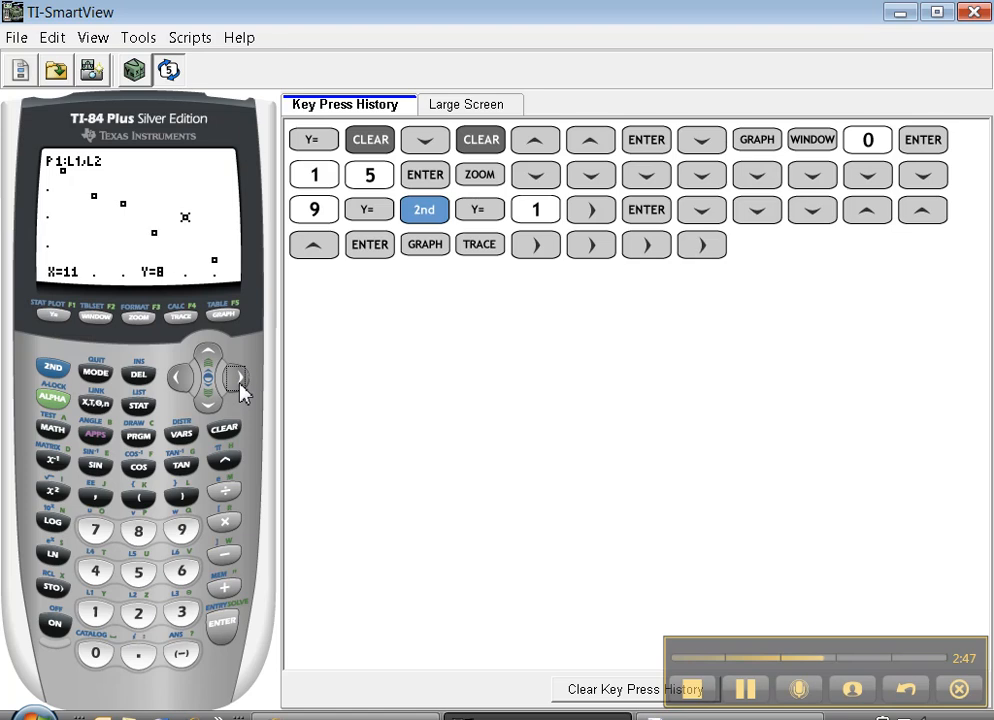
{"action": "mouse_move", "coordinate": [68, 374]}
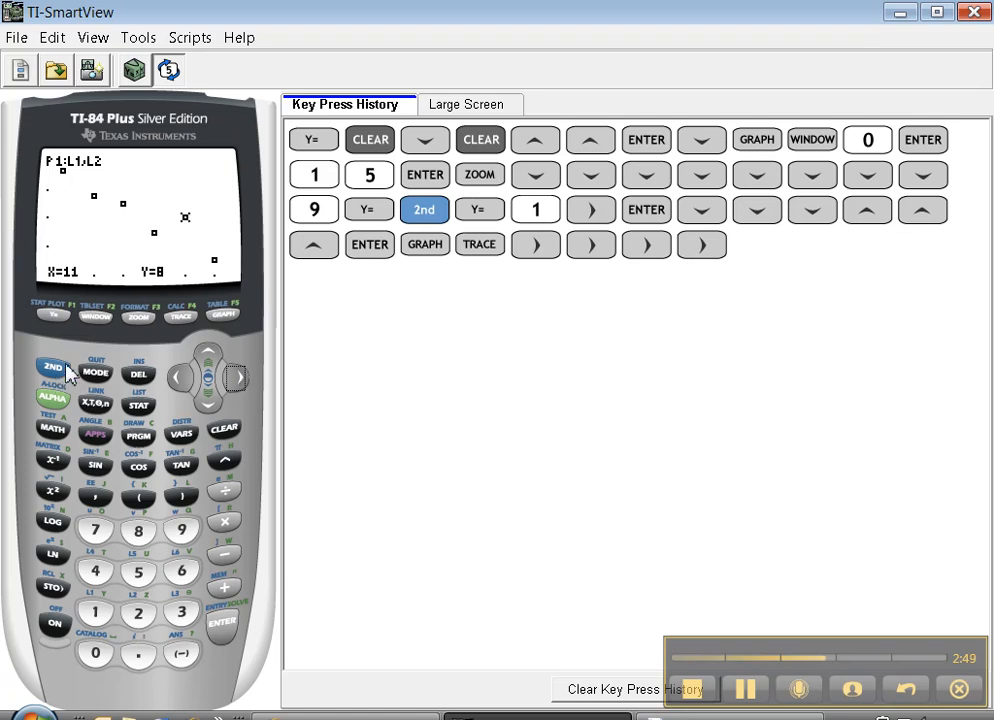
{"action": "mouse_move", "coordinate": [140, 410]}
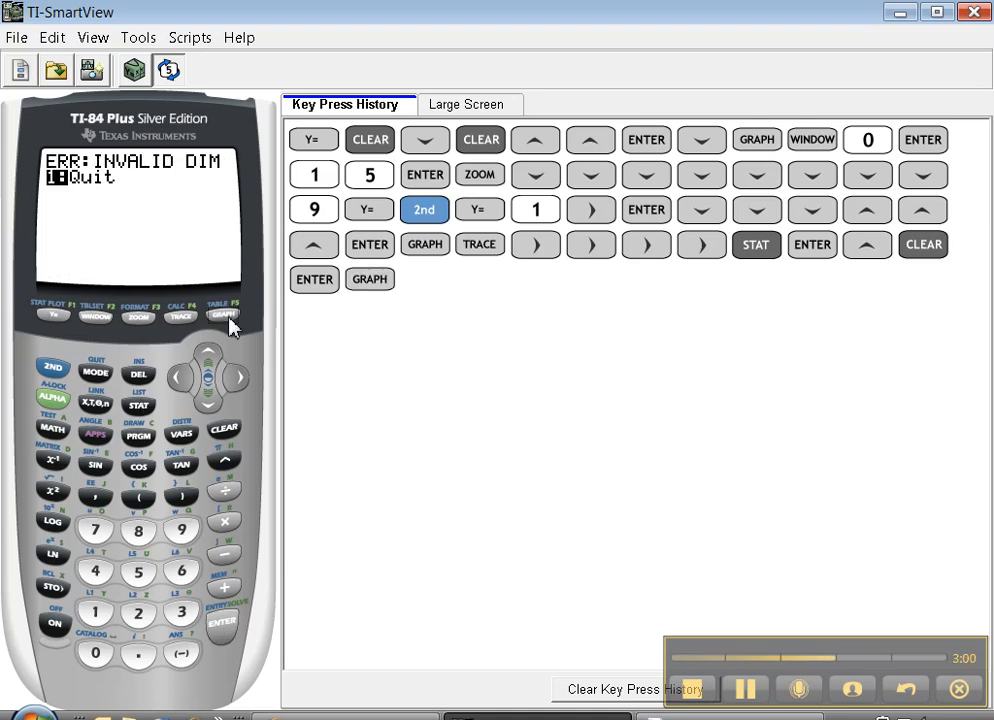
{"action": "mouse_move", "coordinate": [118, 170]}
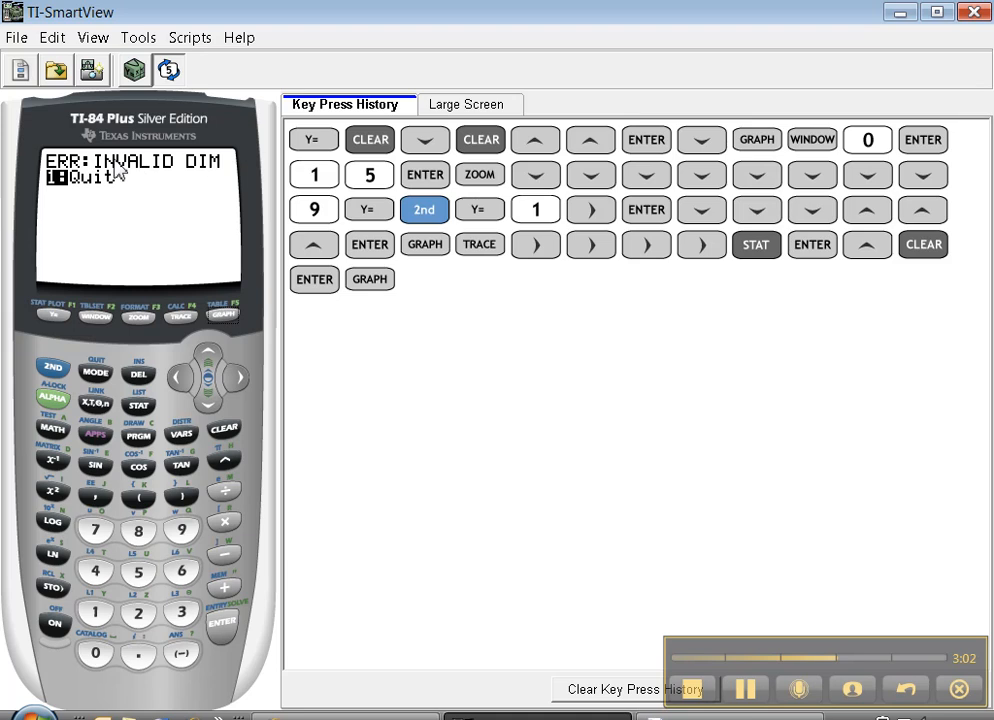
{"action": "mouse_move", "coordinate": [92, 532]}
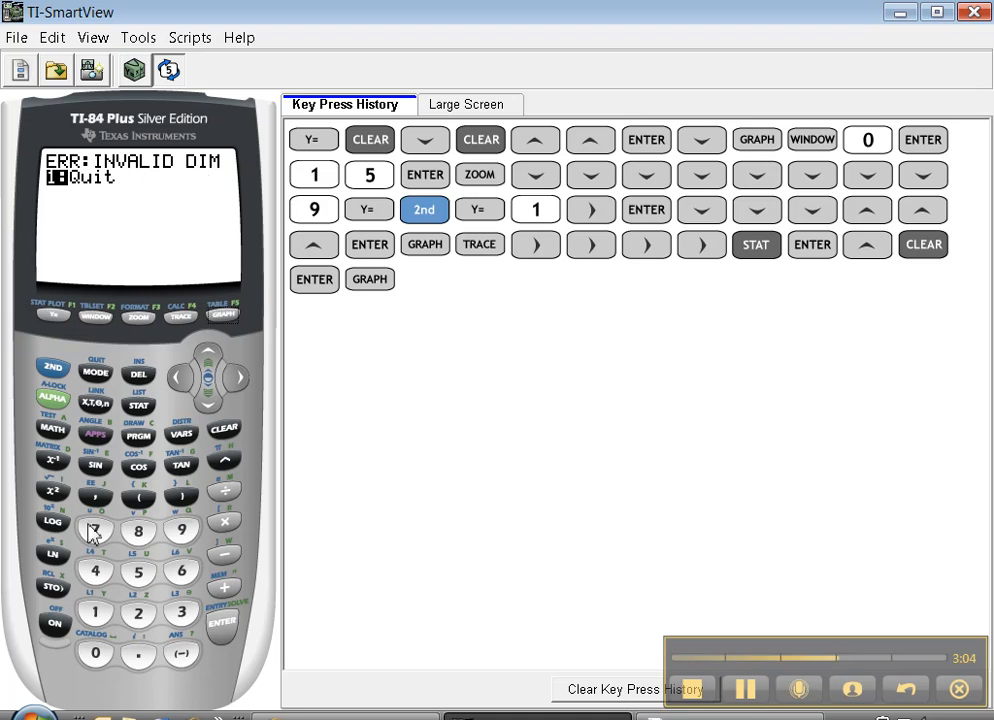
Quit the INVALID DIM error with 1:Quit
{"action": "left_click", "coordinate": [94, 612]}
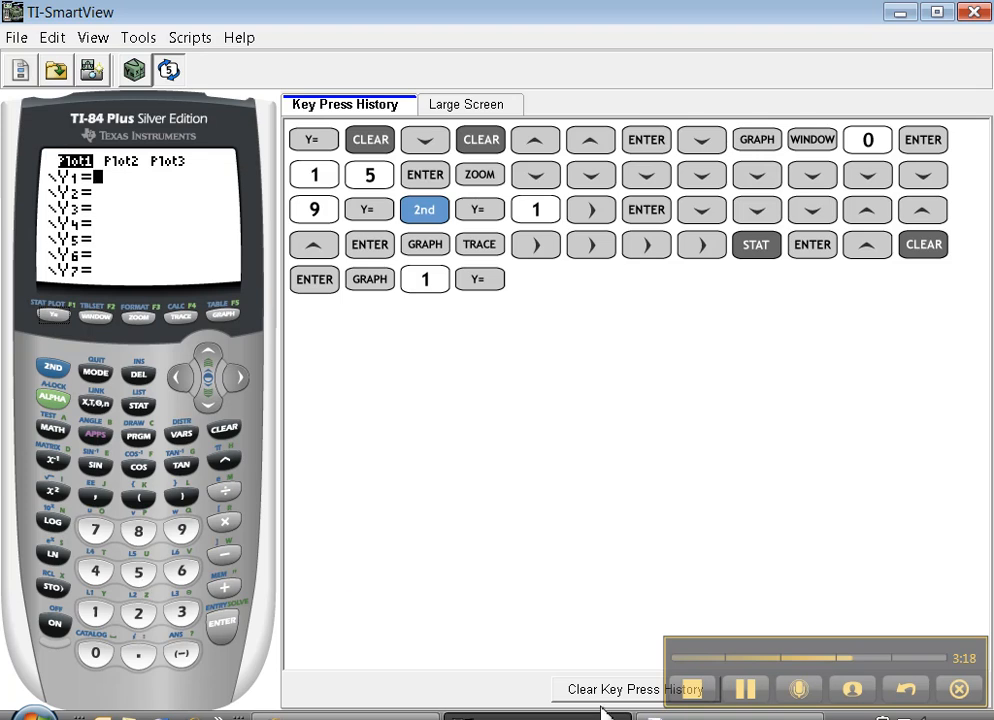
{"action": "mouse_move", "coordinate": [208, 476]}
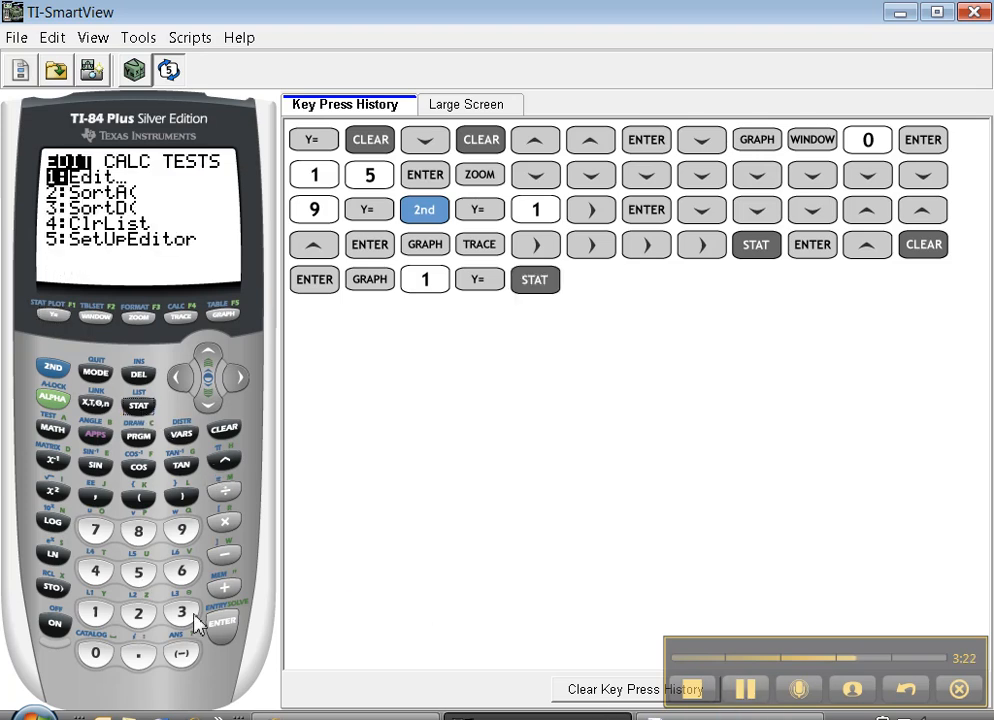
Enter the x-values 7, 8, 9, 10, 11, 12 into list L1 via STAT Edit
{"action": "left_click", "coordinate": [218, 628]}
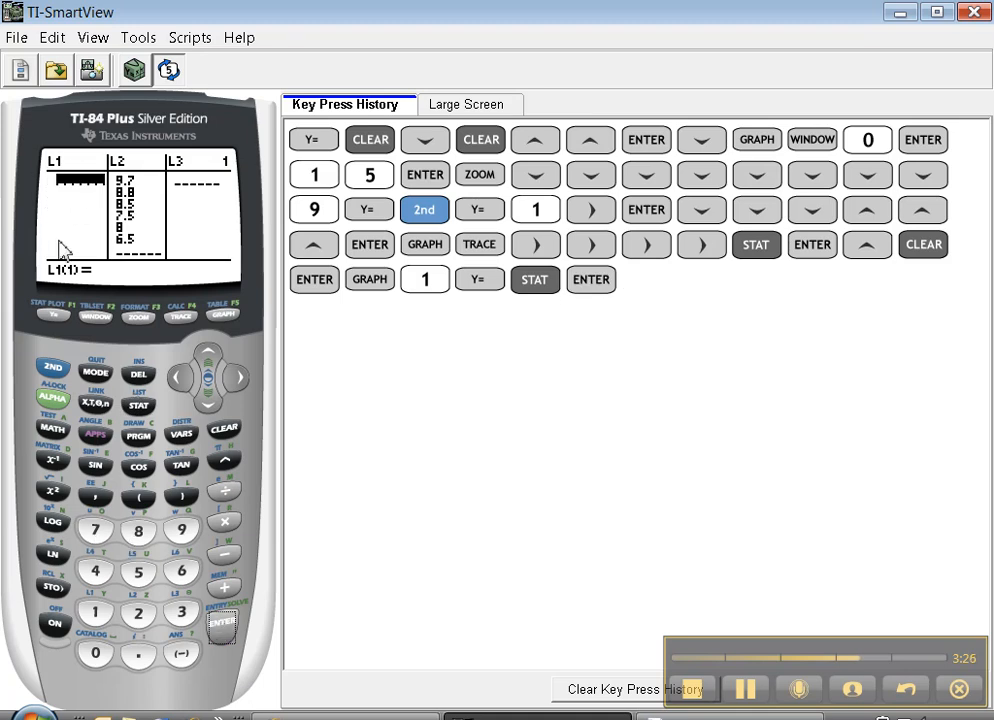
{"action": "mouse_move", "coordinate": [96, 448]}
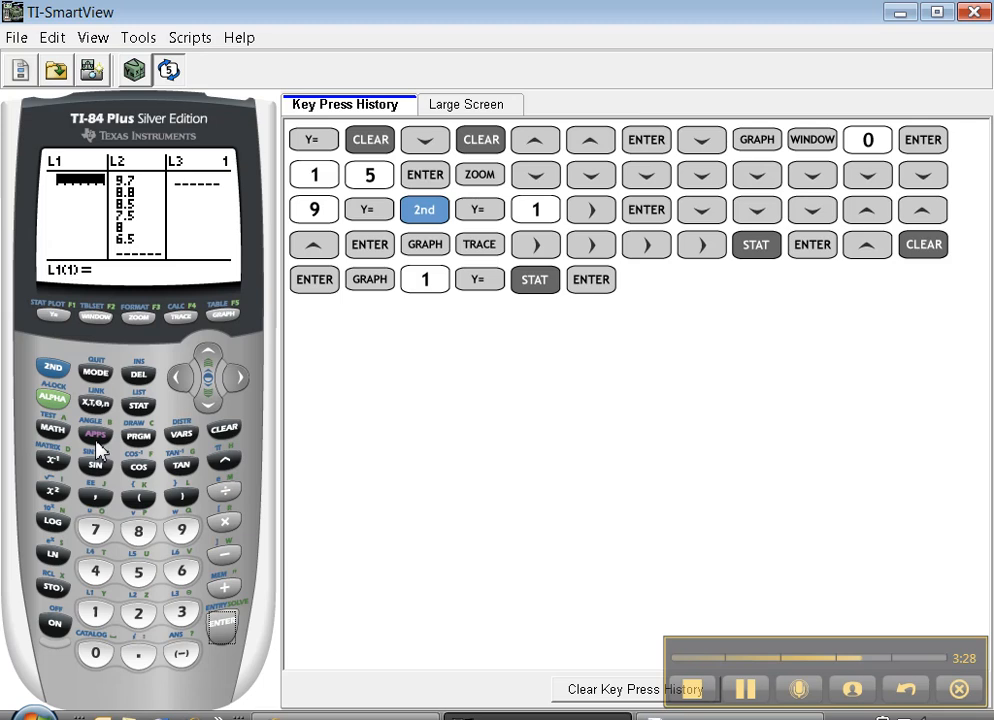
{"action": "left_click", "coordinate": [96, 532]}
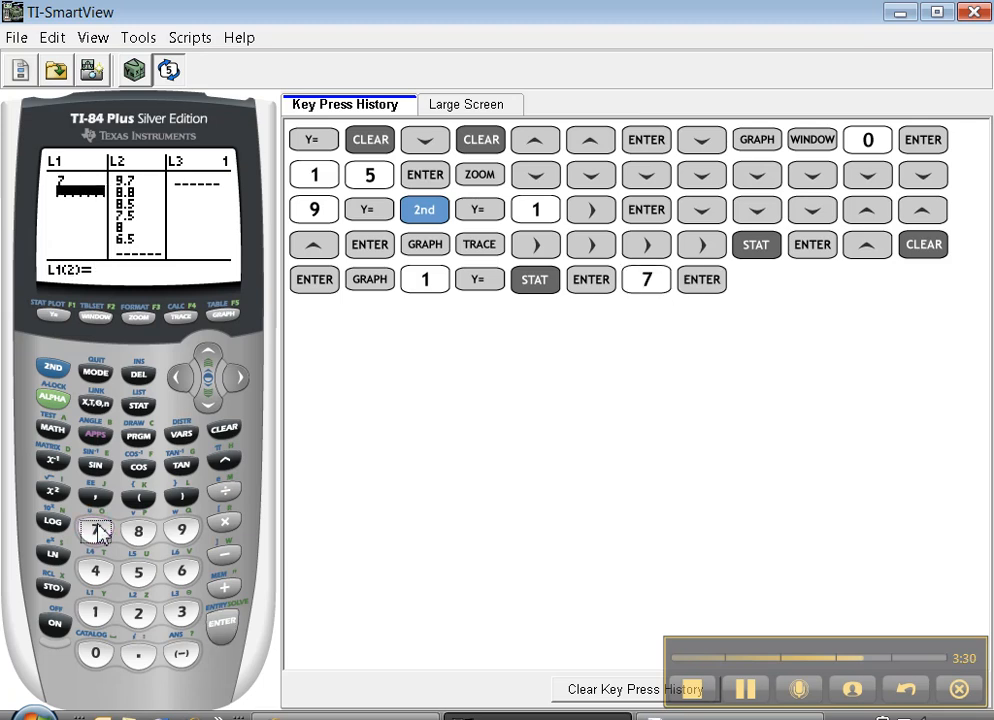
{"action": "left_click", "coordinate": [96, 612]}
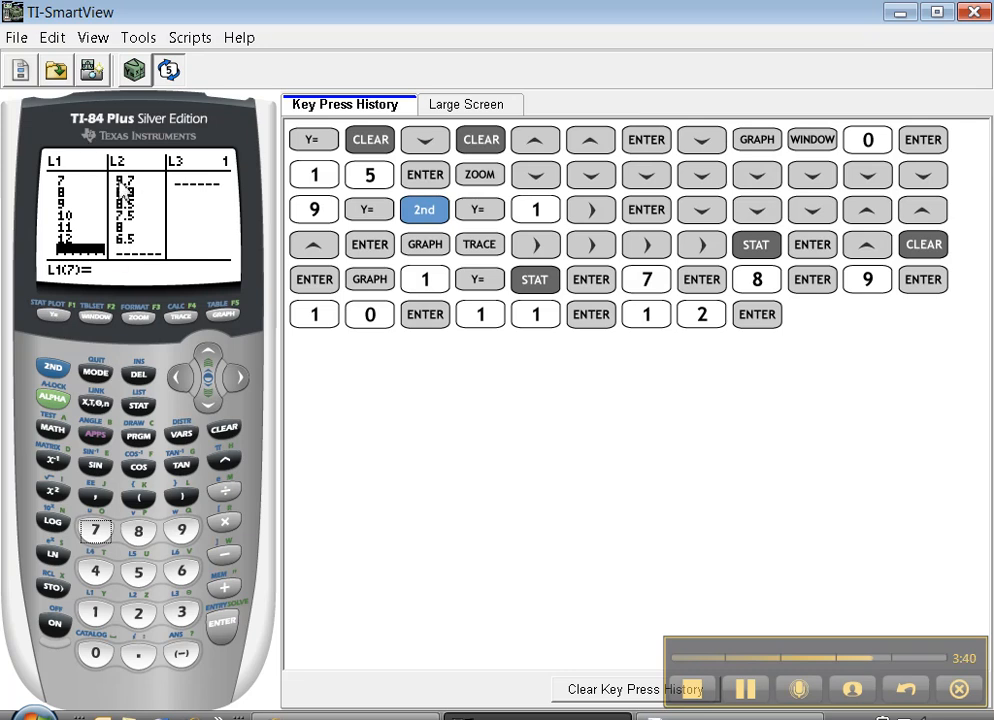
{"action": "mouse_move", "coordinate": [128, 244]}
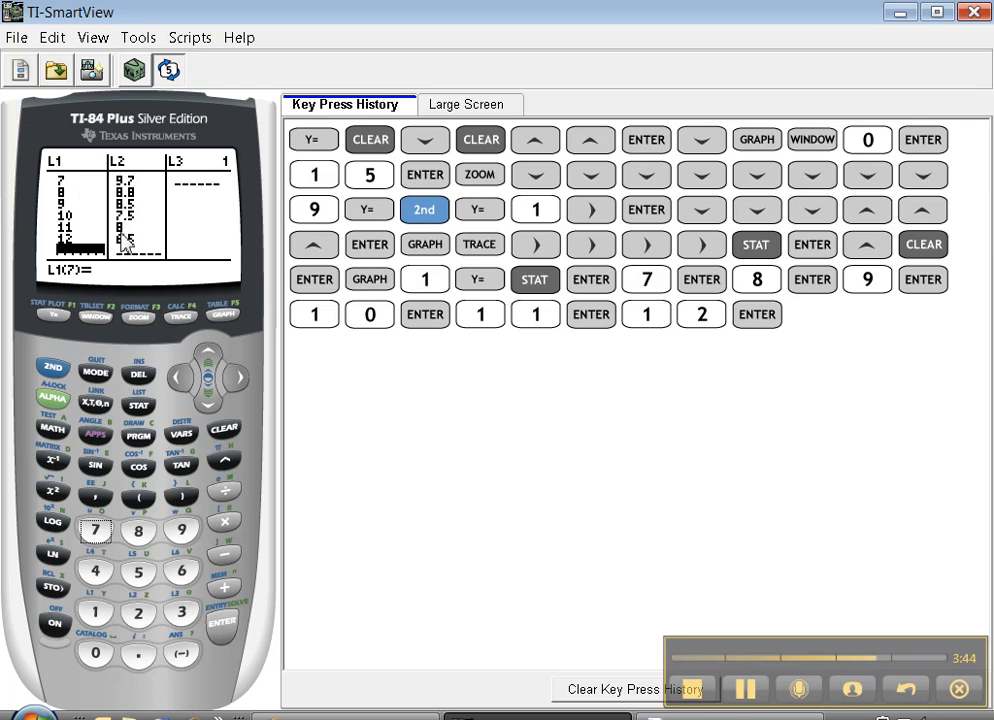
{"action": "mouse_move", "coordinate": [124, 244]}
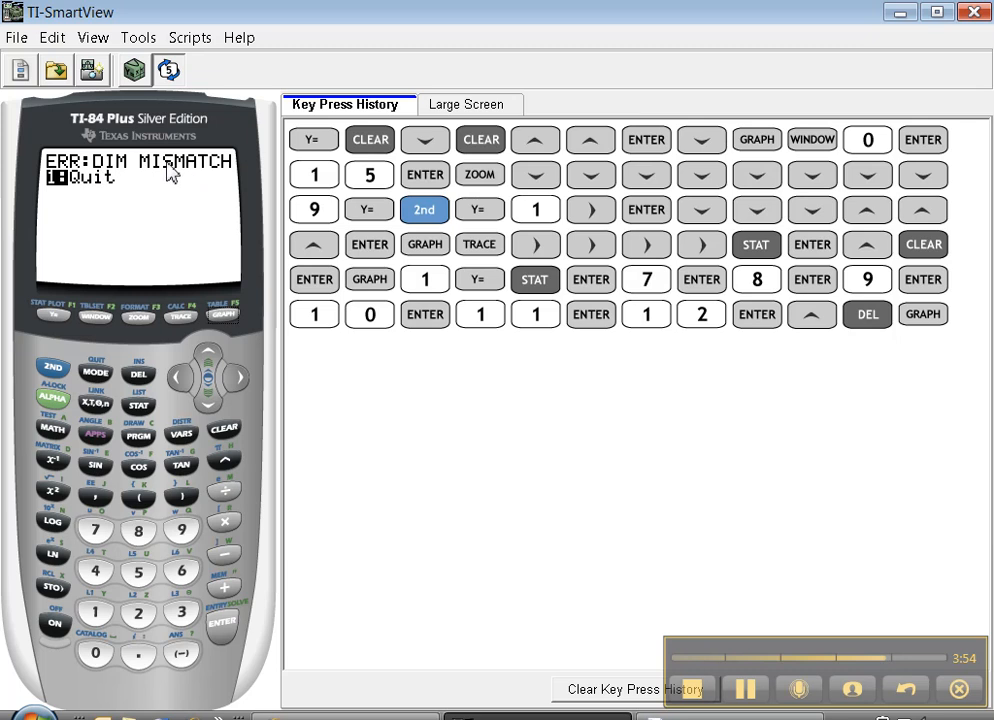
{"action": "mouse_move", "coordinate": [140, 424]}
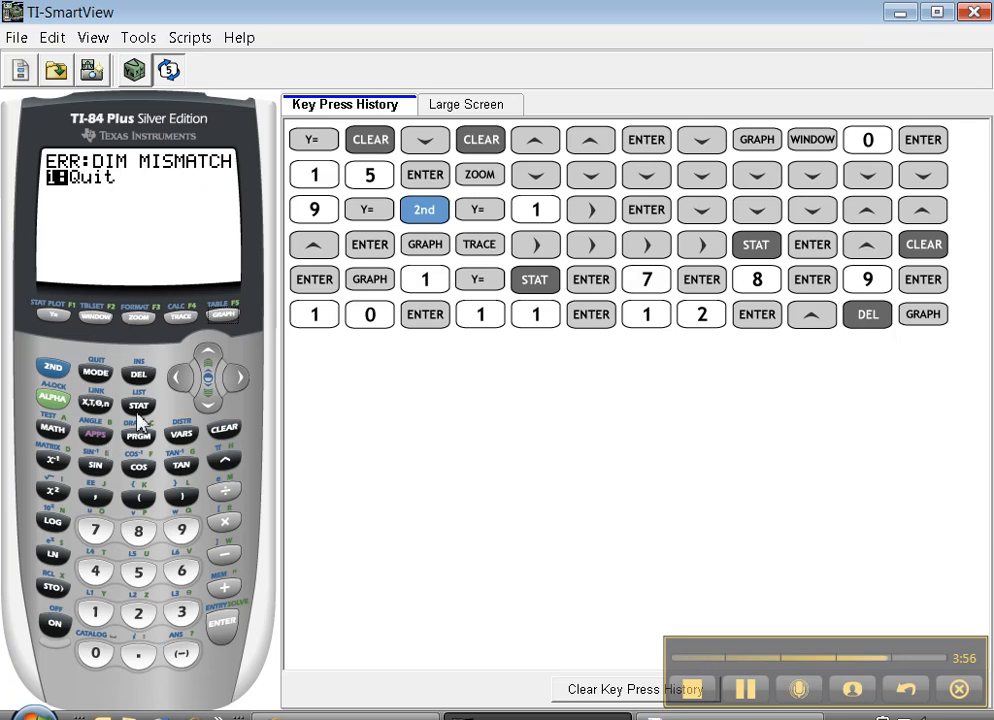
Reopen the statistics lists to fix the DIM MISMATCH data
{"action": "left_click", "coordinate": [140, 404]}
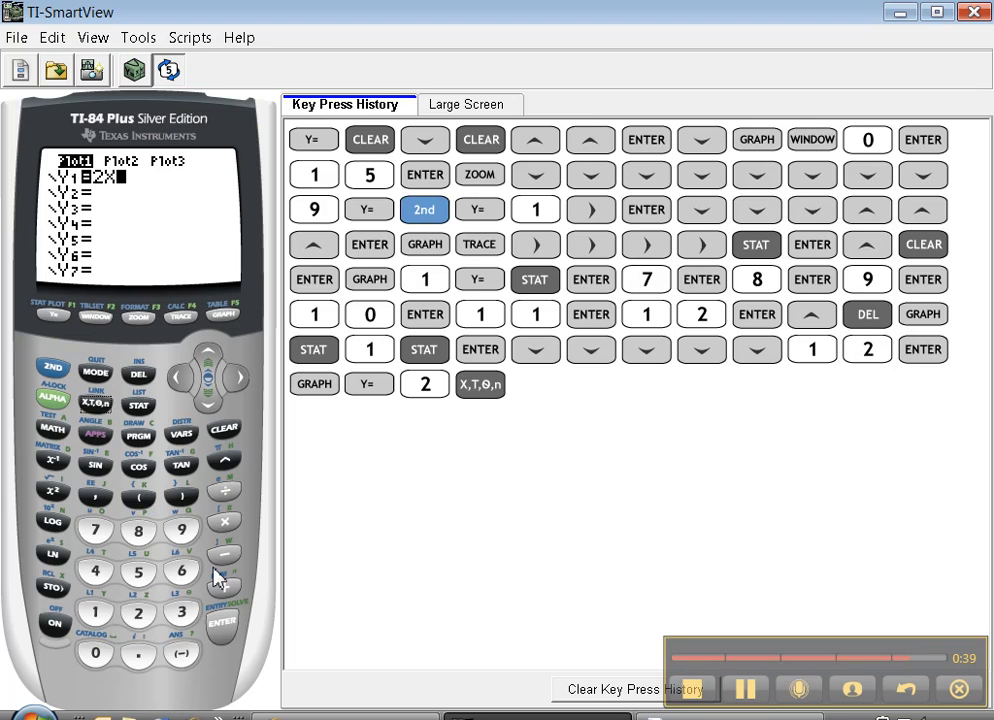
Enter Y1=2X+3 and graph it as a line in the ZStandard window
{"action": "left_click", "coordinate": [180, 612]}
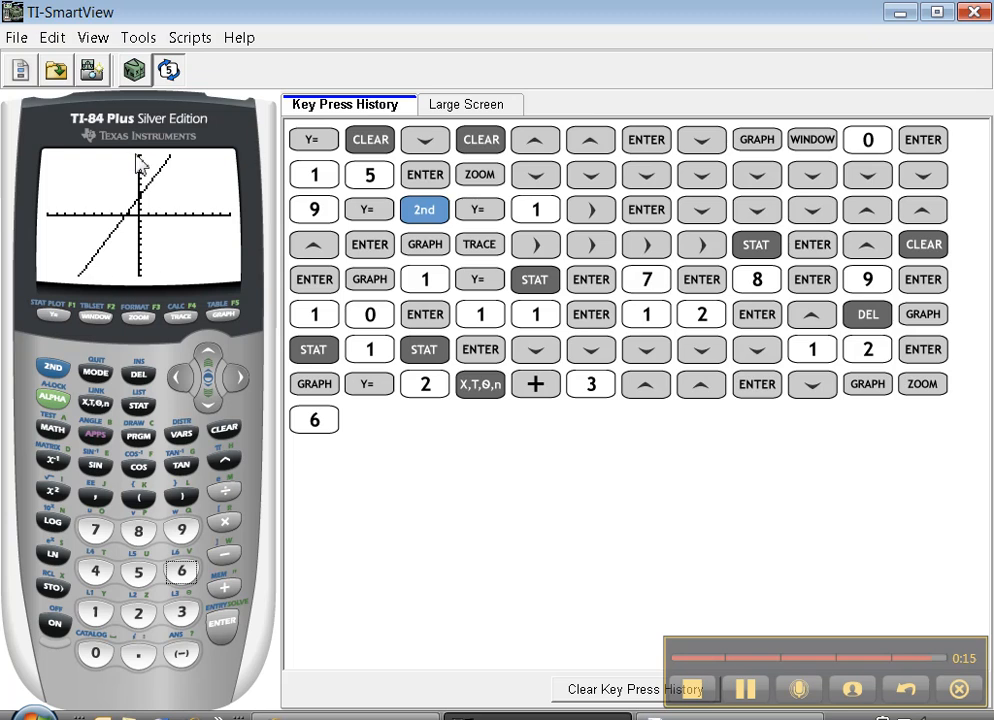
{"action": "mouse_move", "coordinate": [88, 304]}
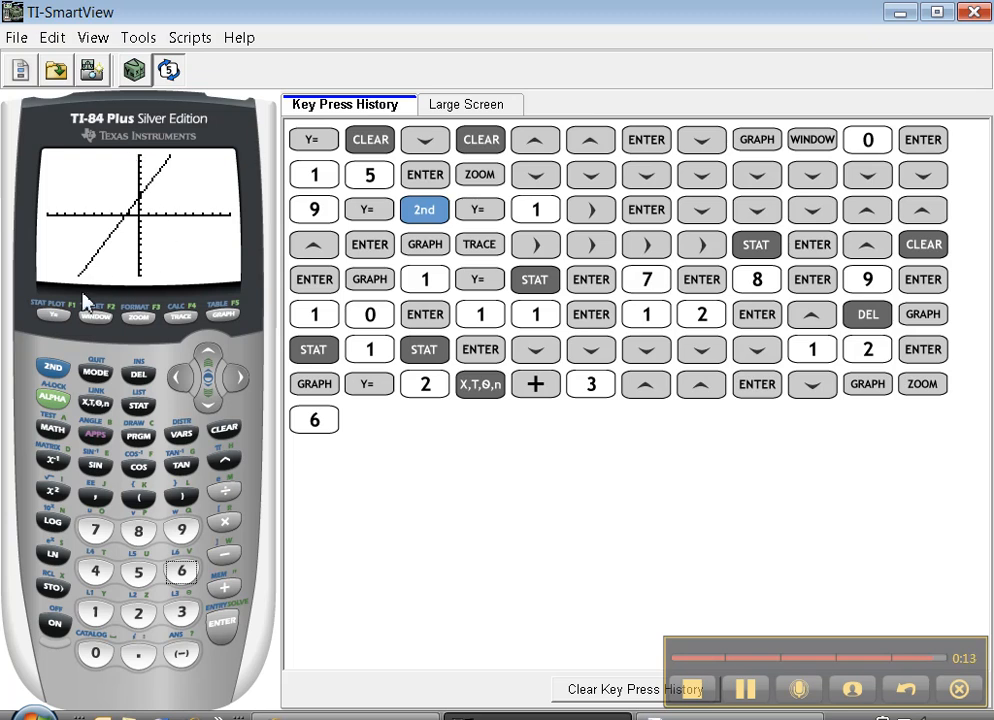